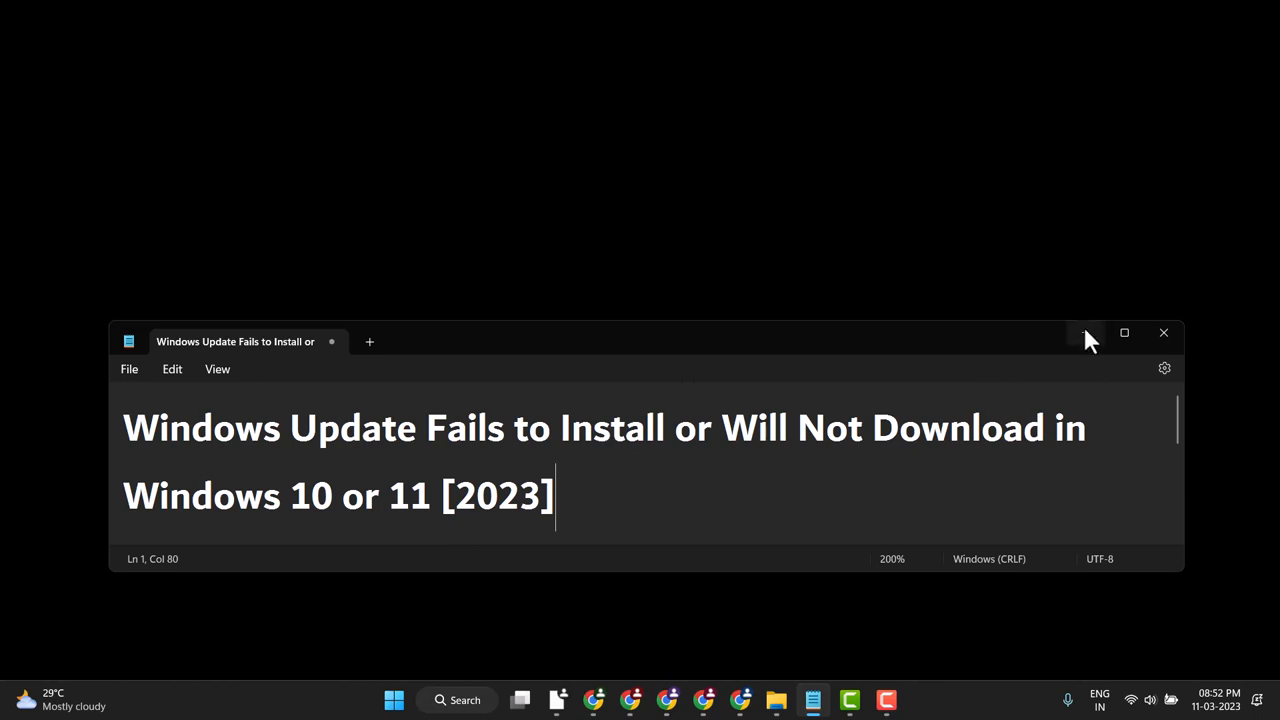
- Dismiss the Notepad note holding the video title so Windows Search can be used
click(456, 700)
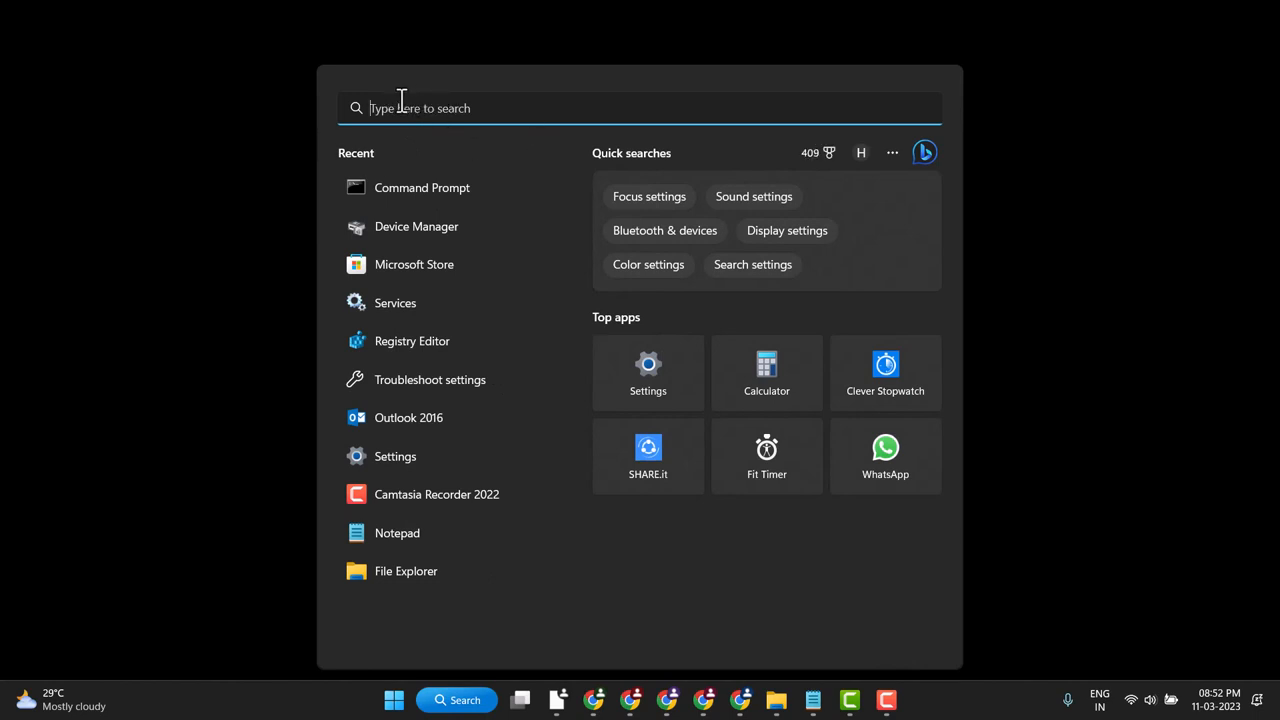
mouse_move(430, 380)
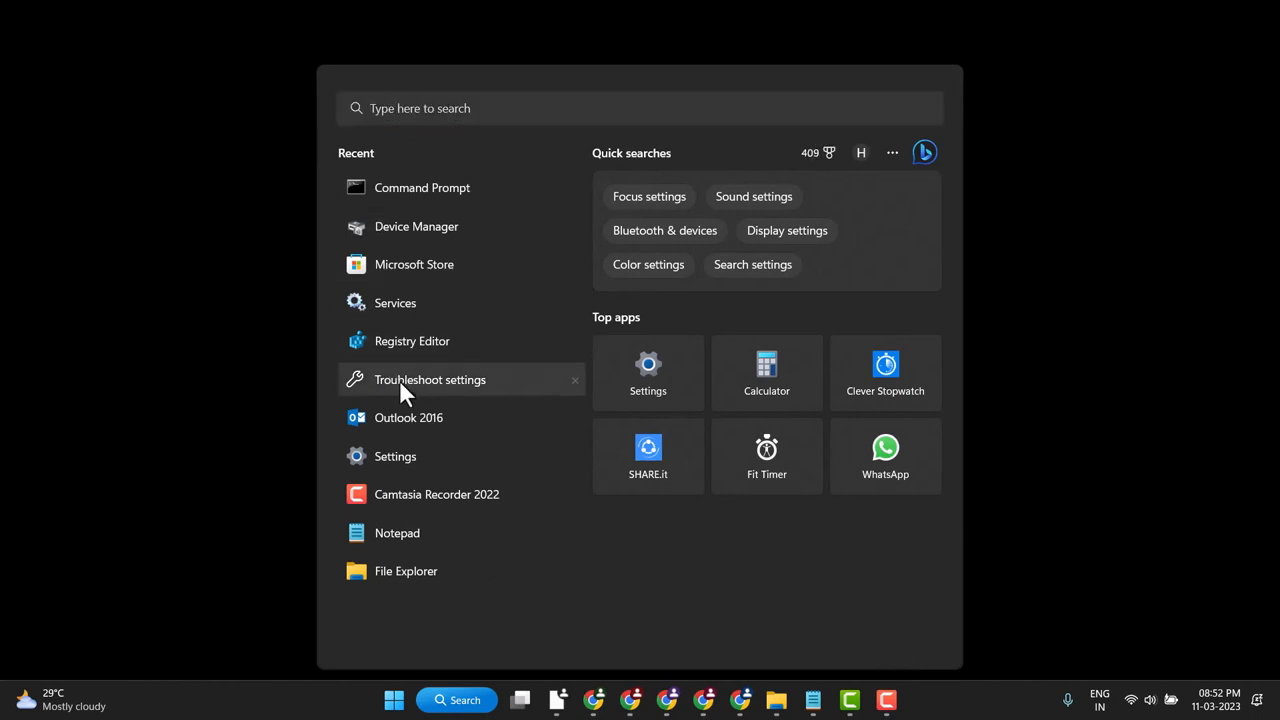
- Run the Windows Update troubleshooter from Other troubleshooters and dismiss its detection dialog
click(430, 380)
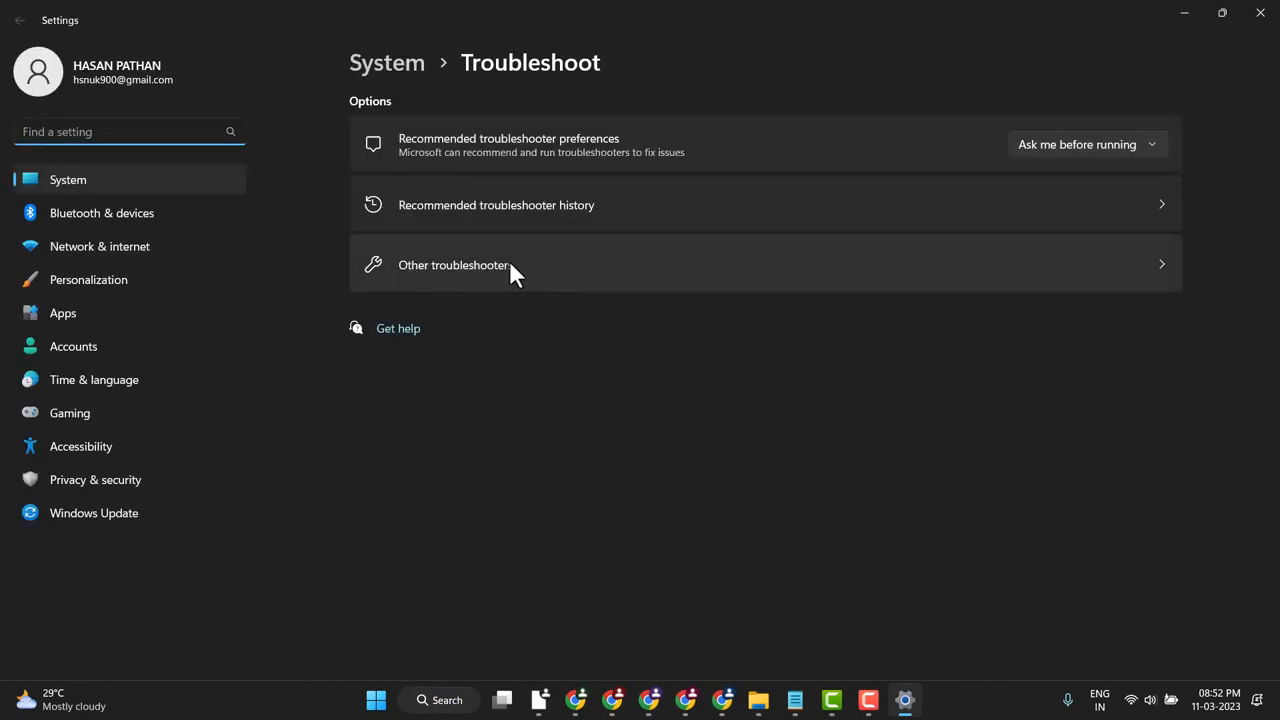
click(496, 264)
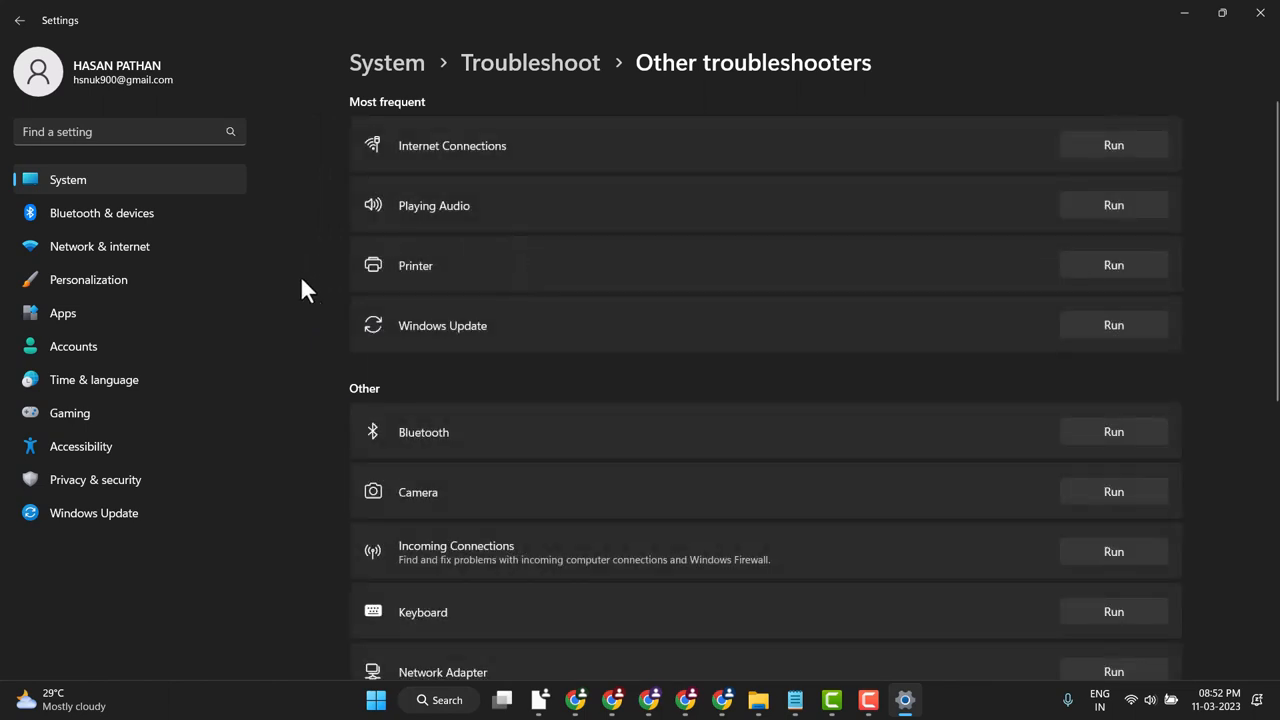
mouse_move(1008, 344)
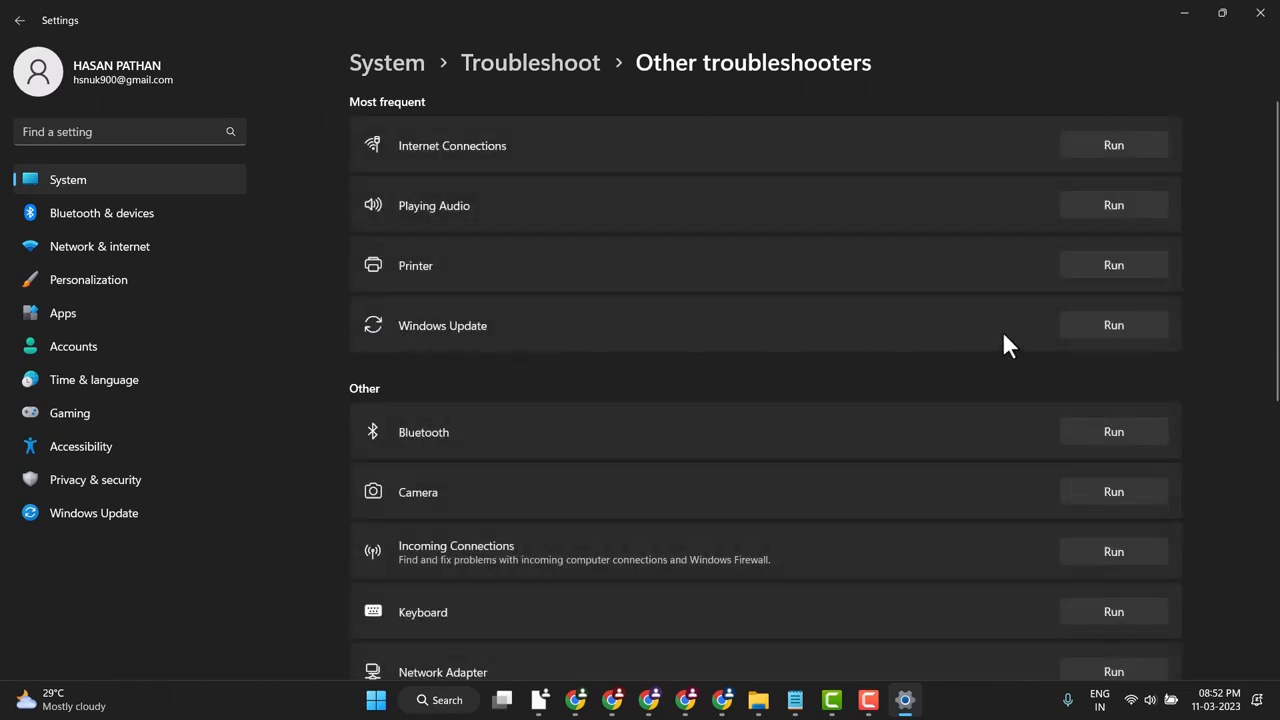
click(1112, 324)
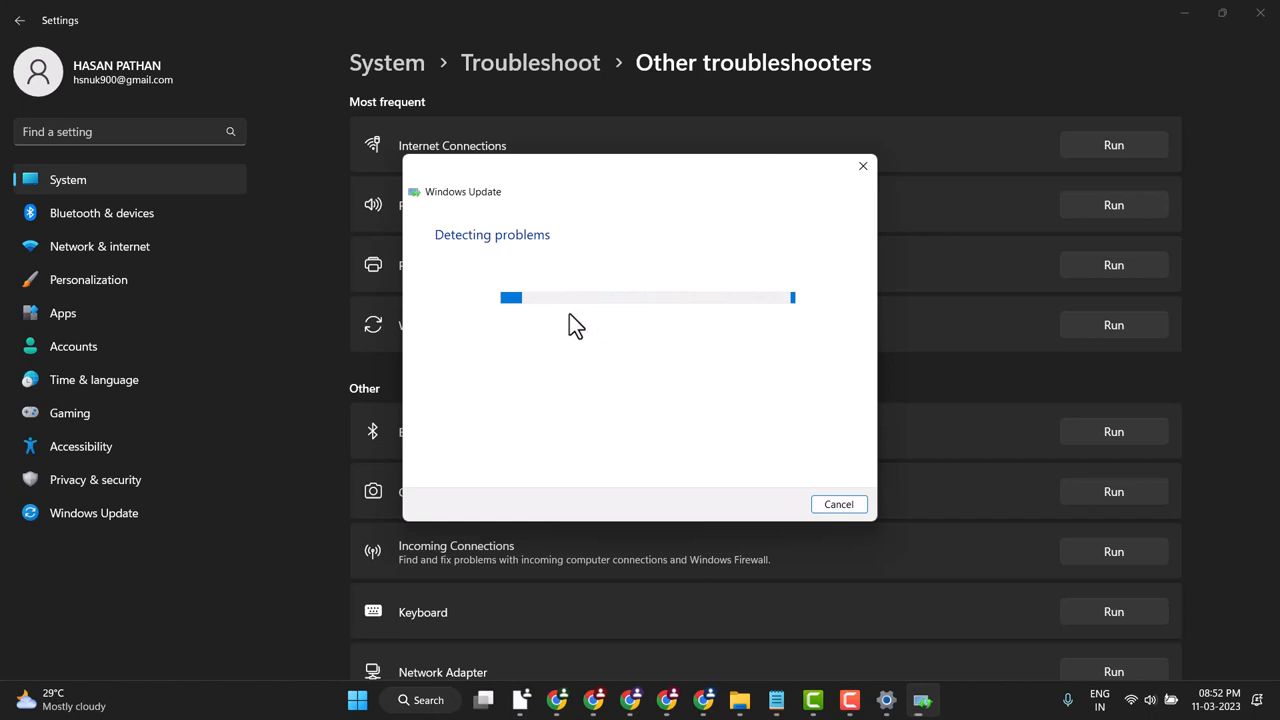
click(838, 504)
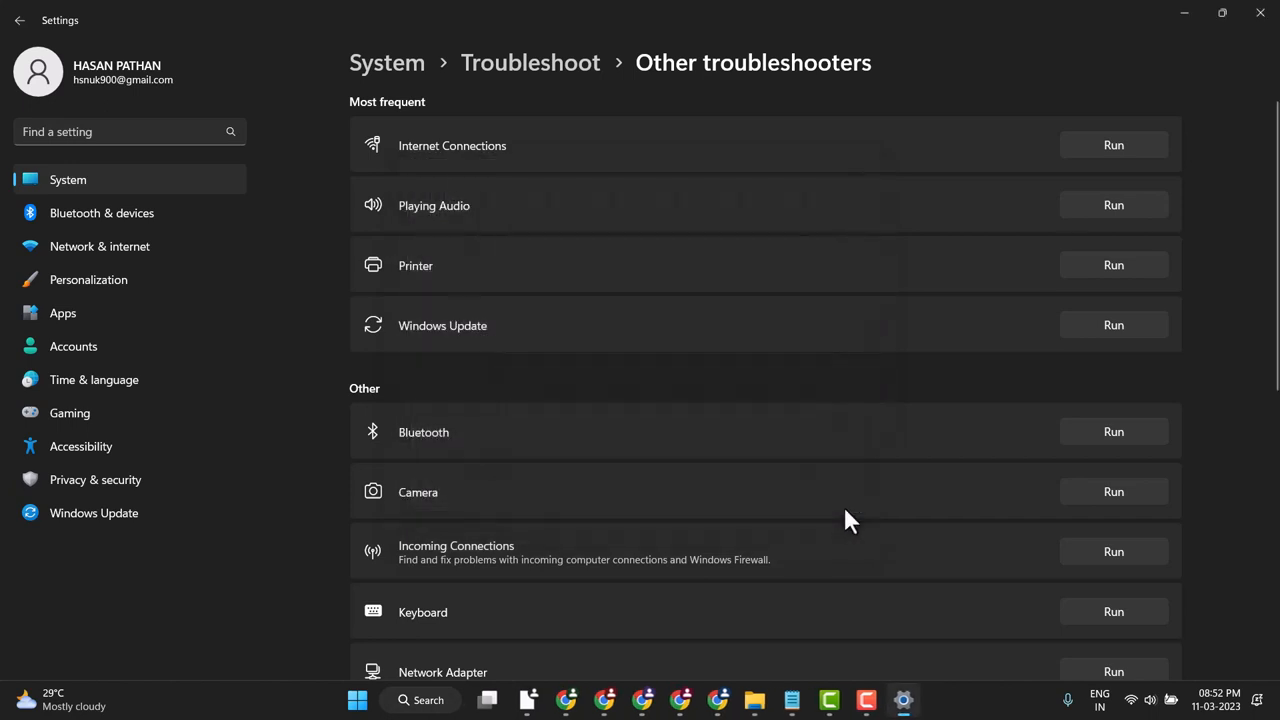
- Search for 'cmd' and launch Command Prompt with Run as administrator
click(456, 700)
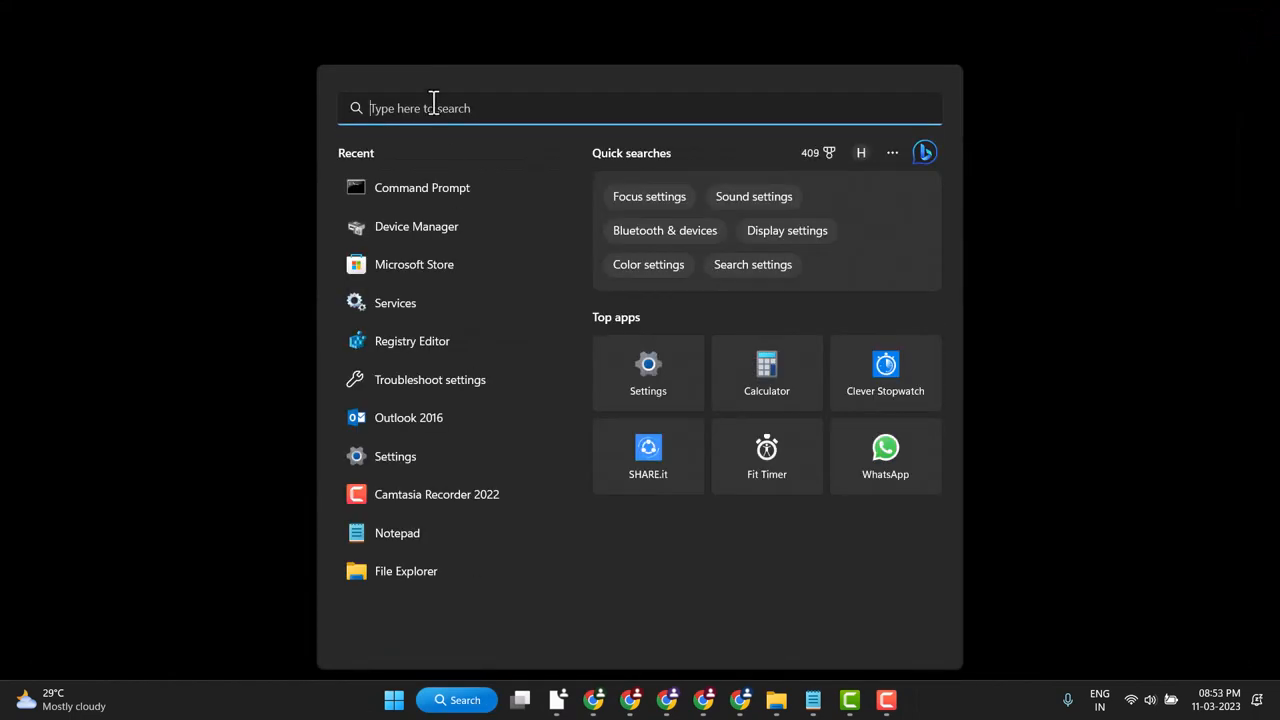
text(cmd)
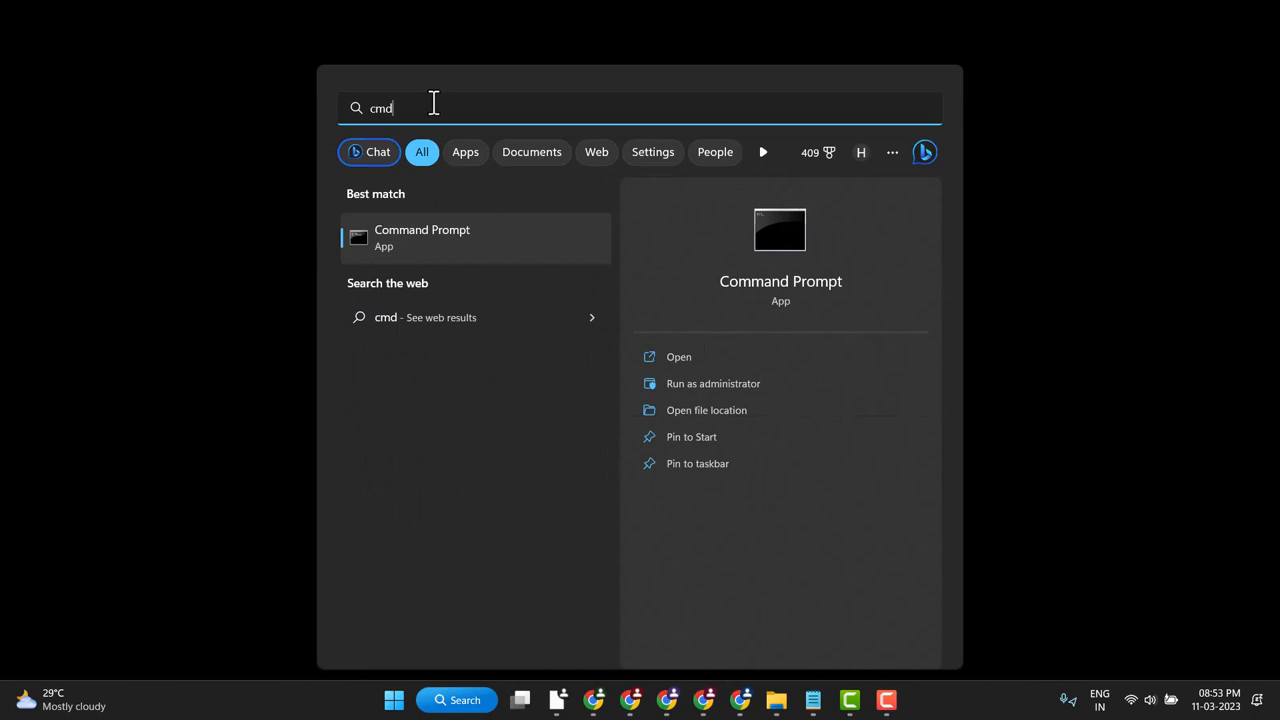
mouse_move(754, 384)
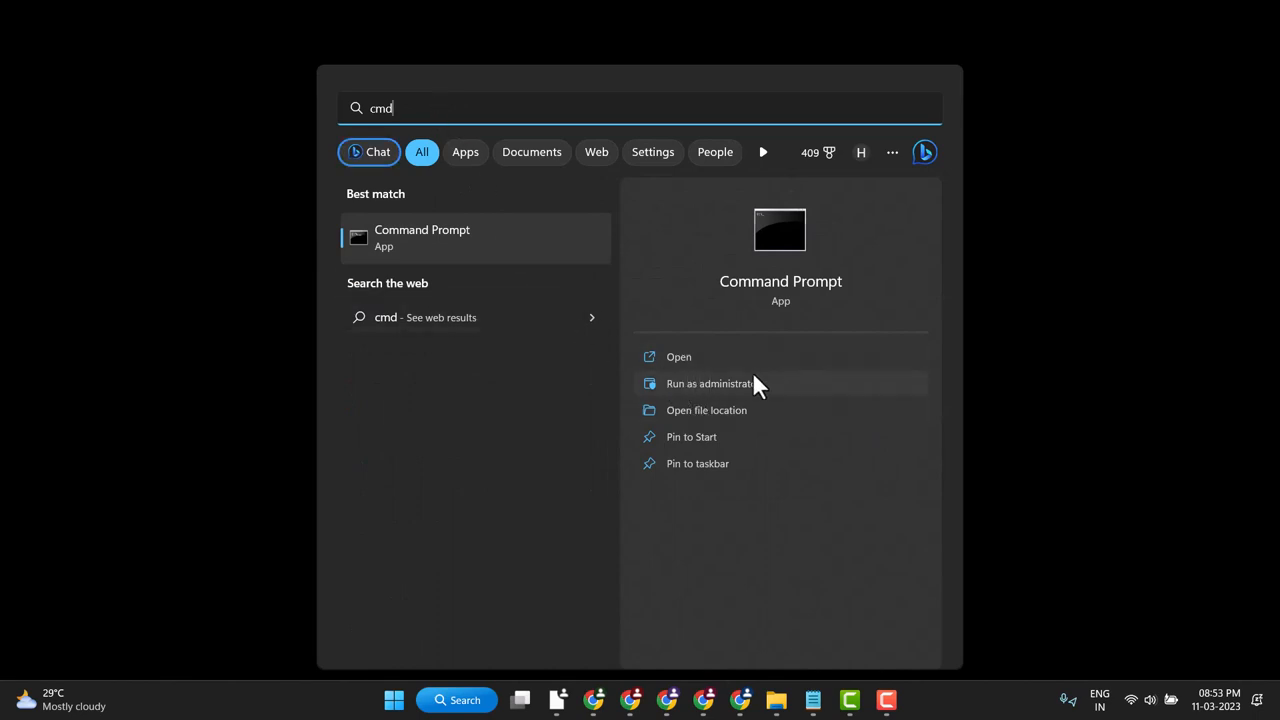
click(678, 356)
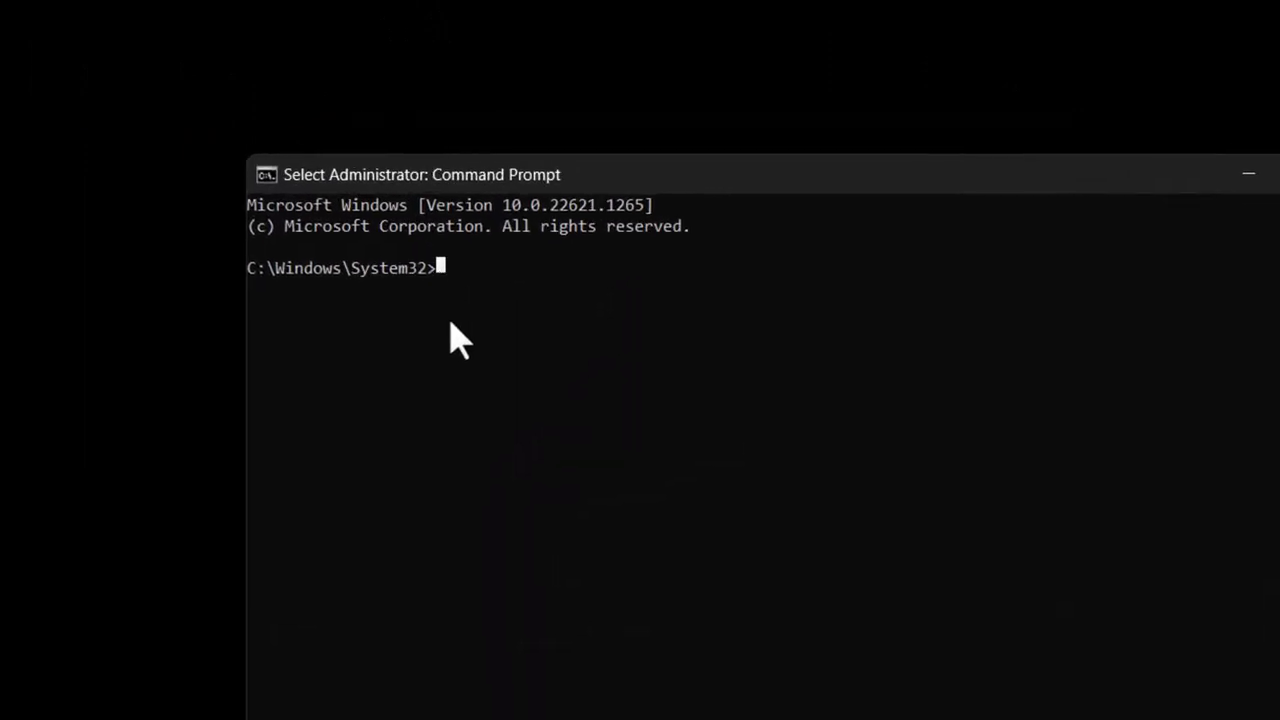
- Enter sfc /scannow at the elevated prompt to start the system file scan
text(s)
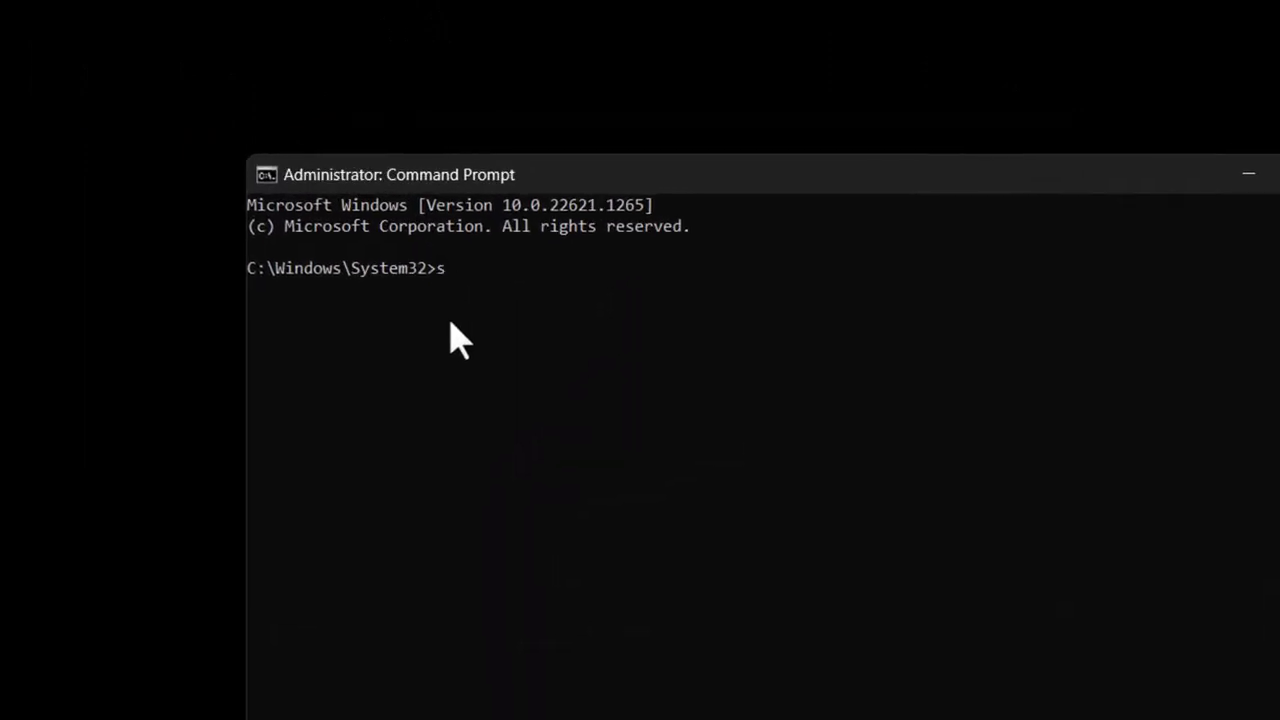
text(fc)
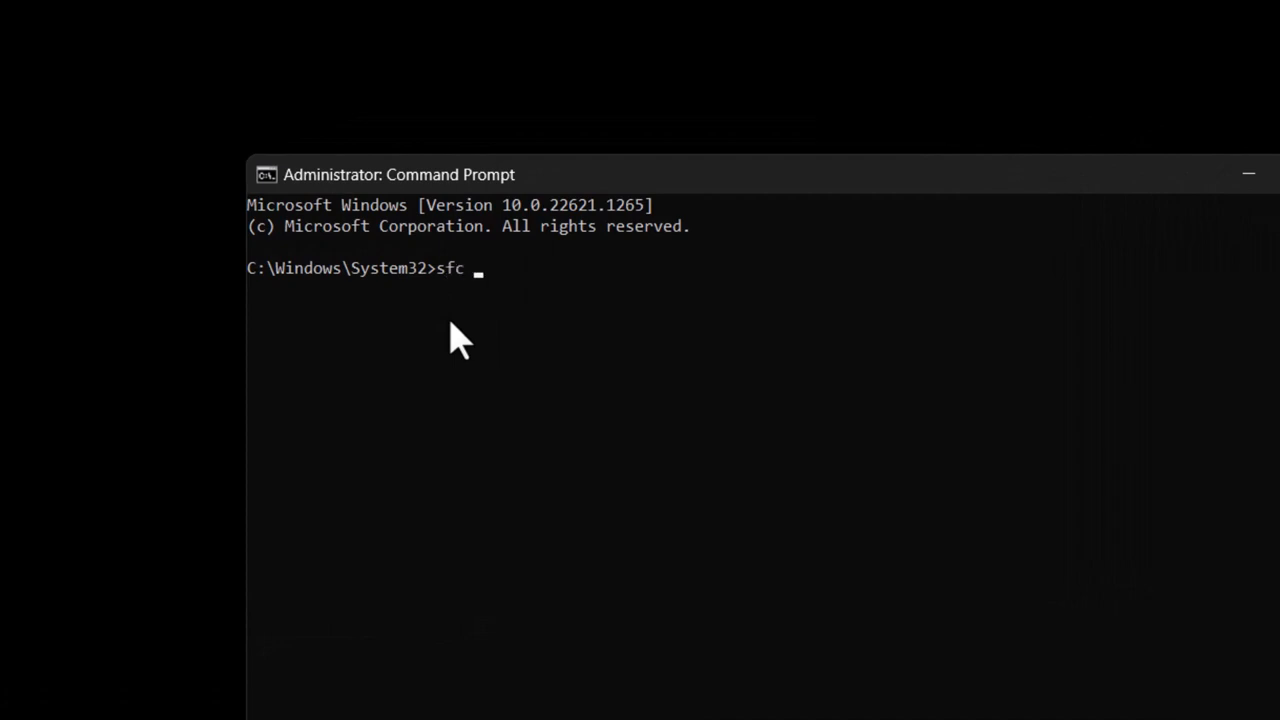
text(/)
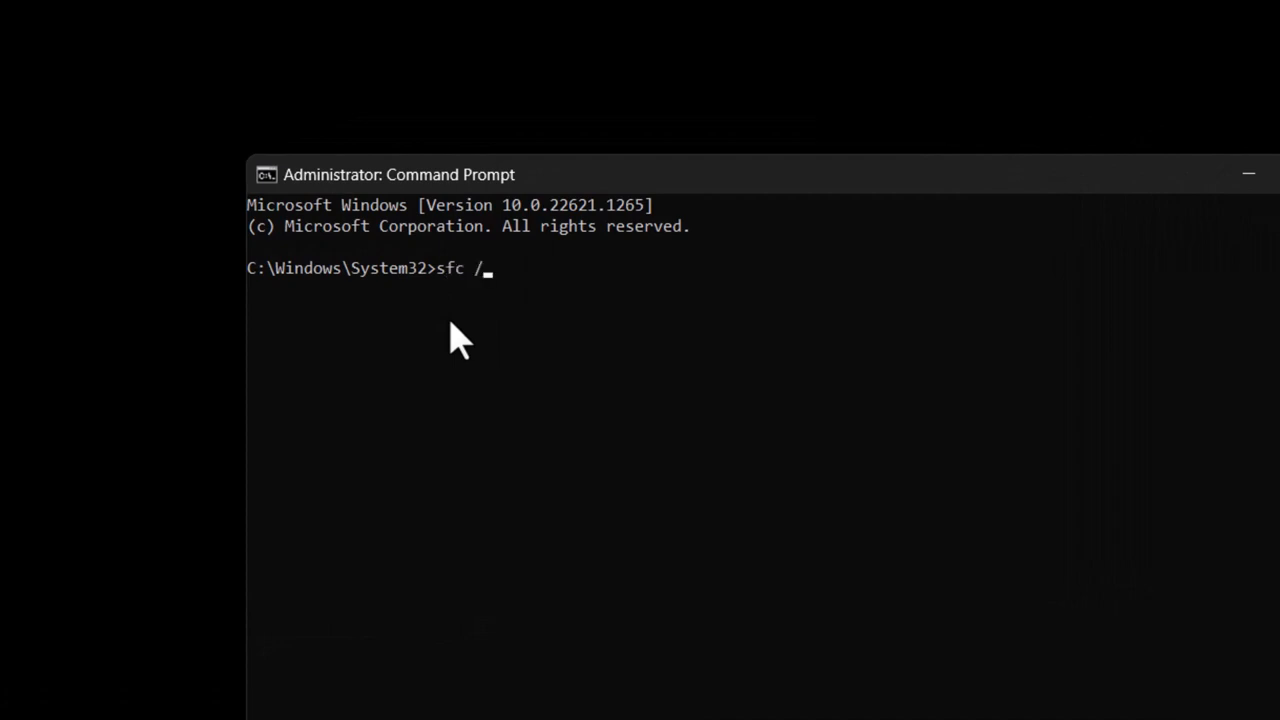
text(s)
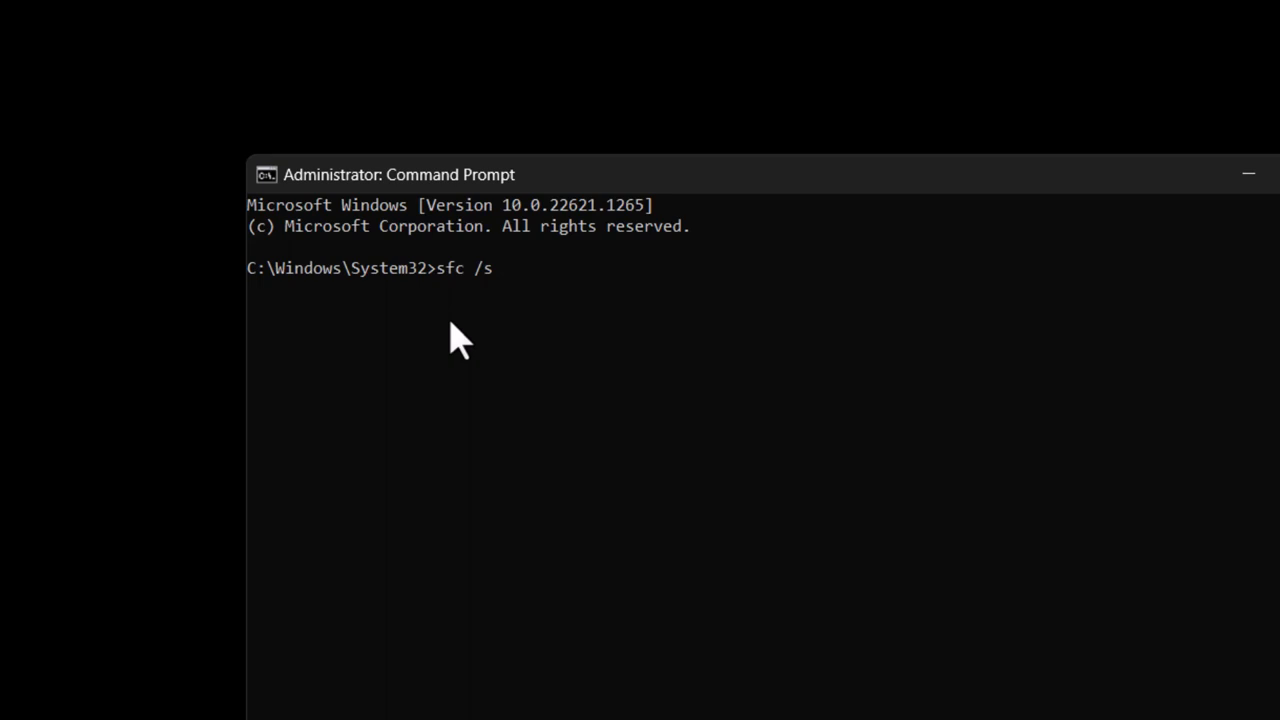
text(ca)
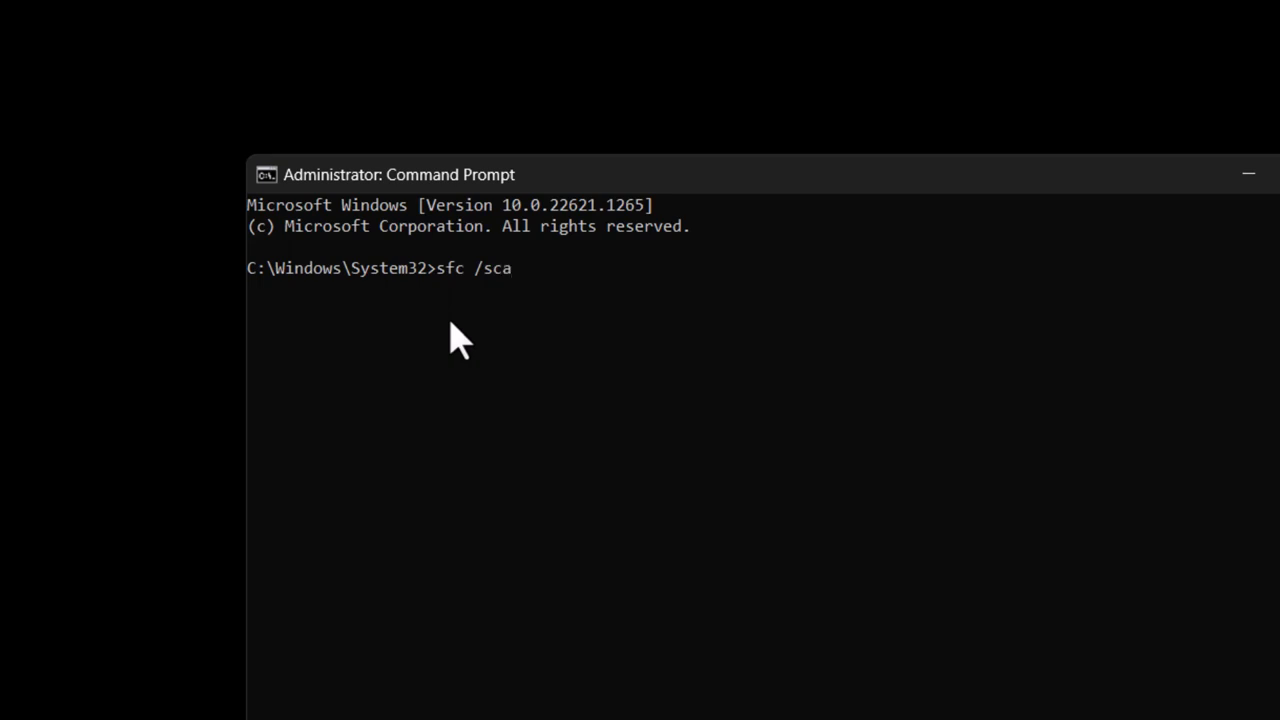
text(nn)
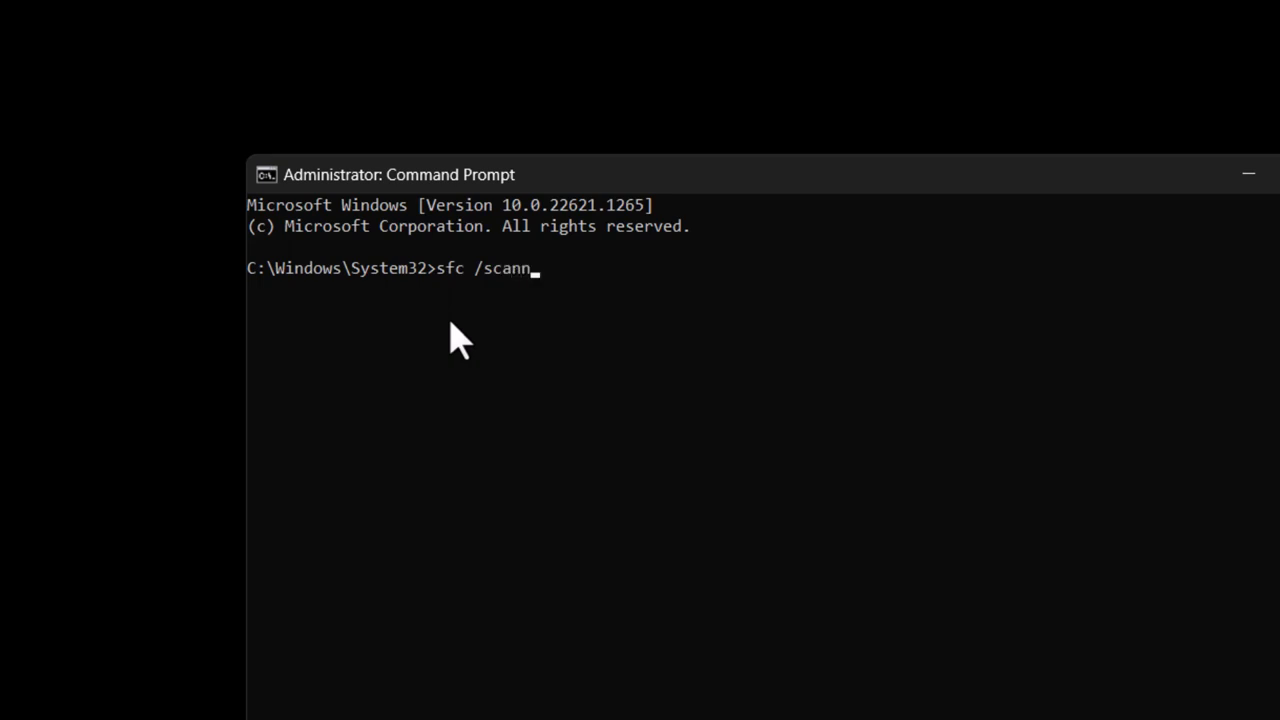
text(ow)
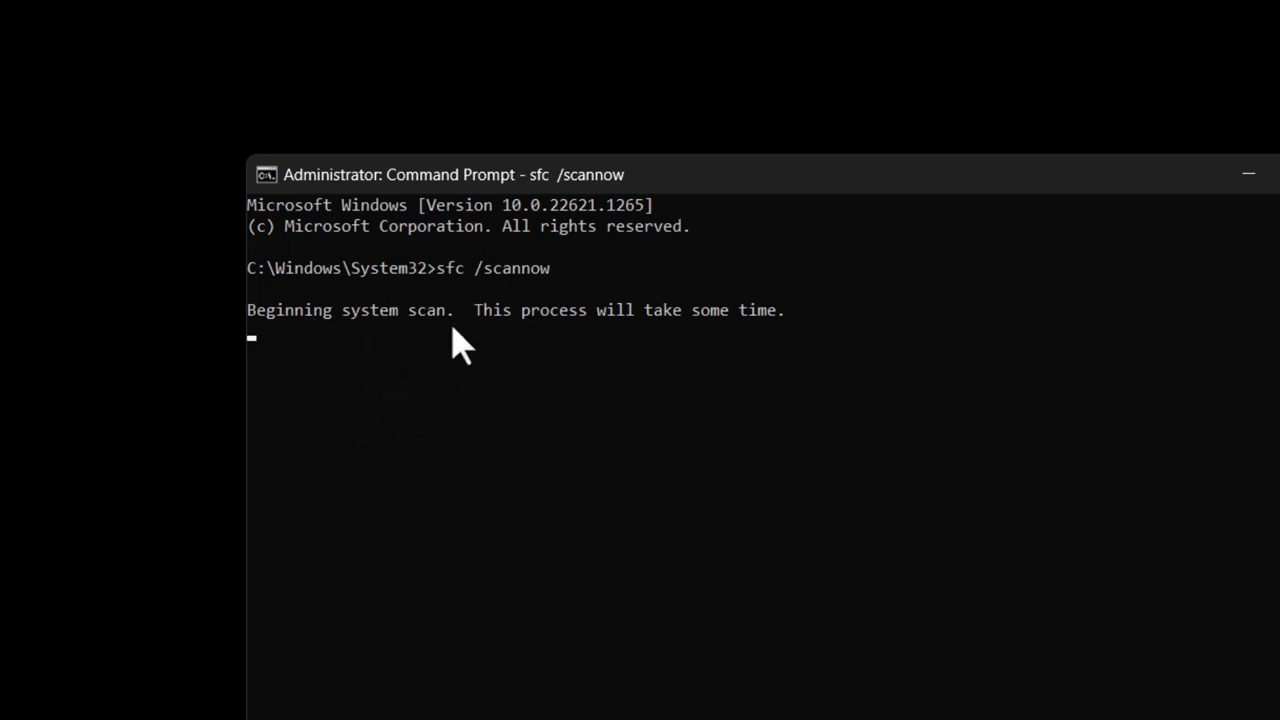
mouse_move(400, 356)
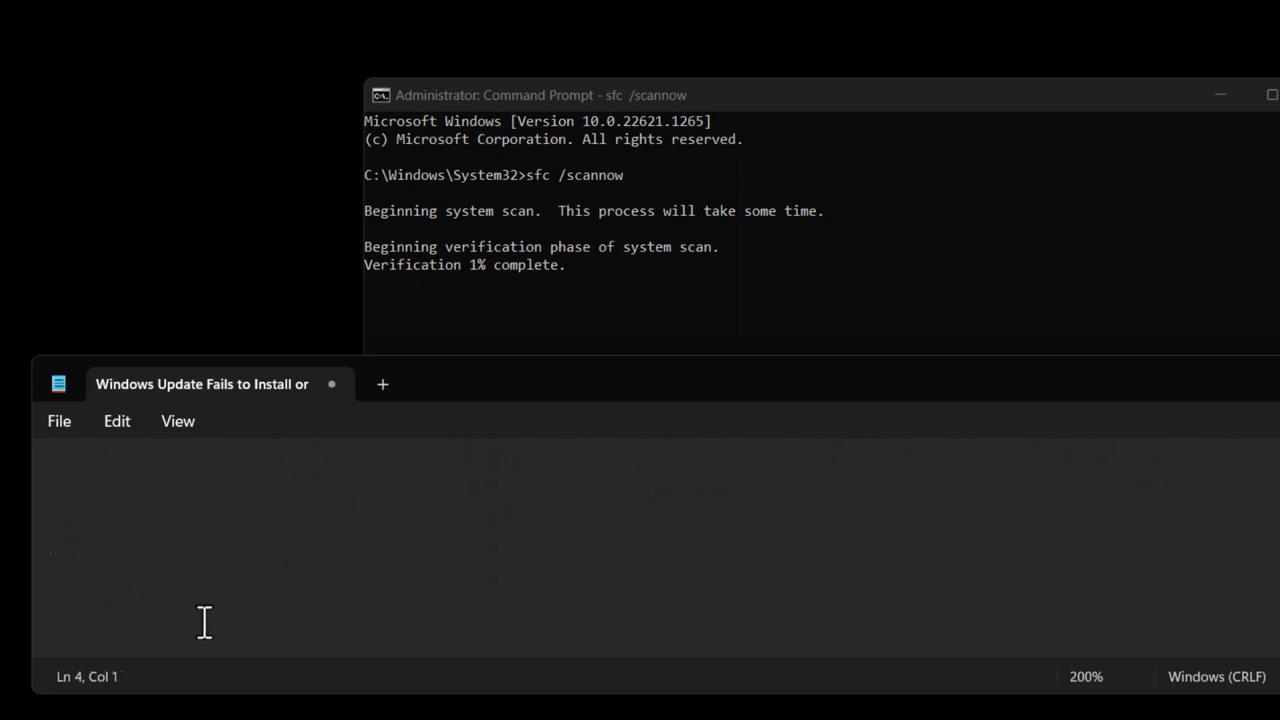
- Write 'Dism /Online /Cleanup-Image /RestoreHealth' in the note, select it, and bring up Start
text(Dism /Online /Cleanup-Image /RestoreHealth)
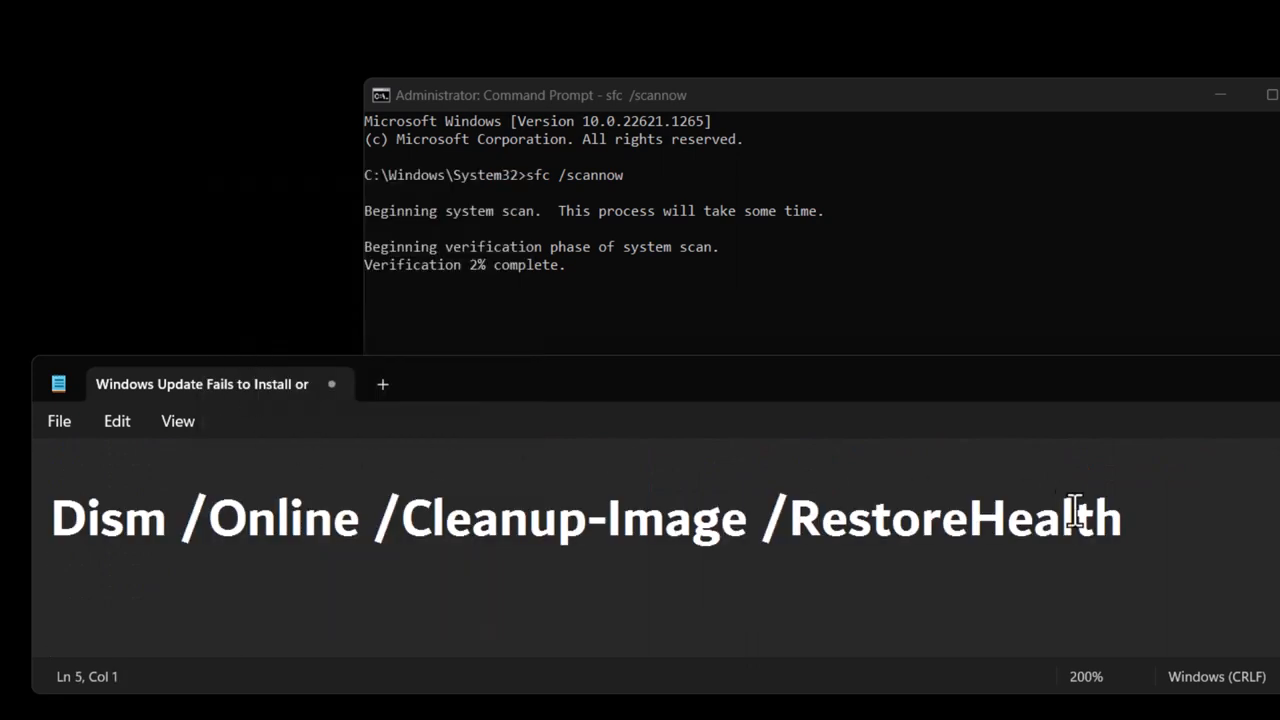
triple_click(584, 518)
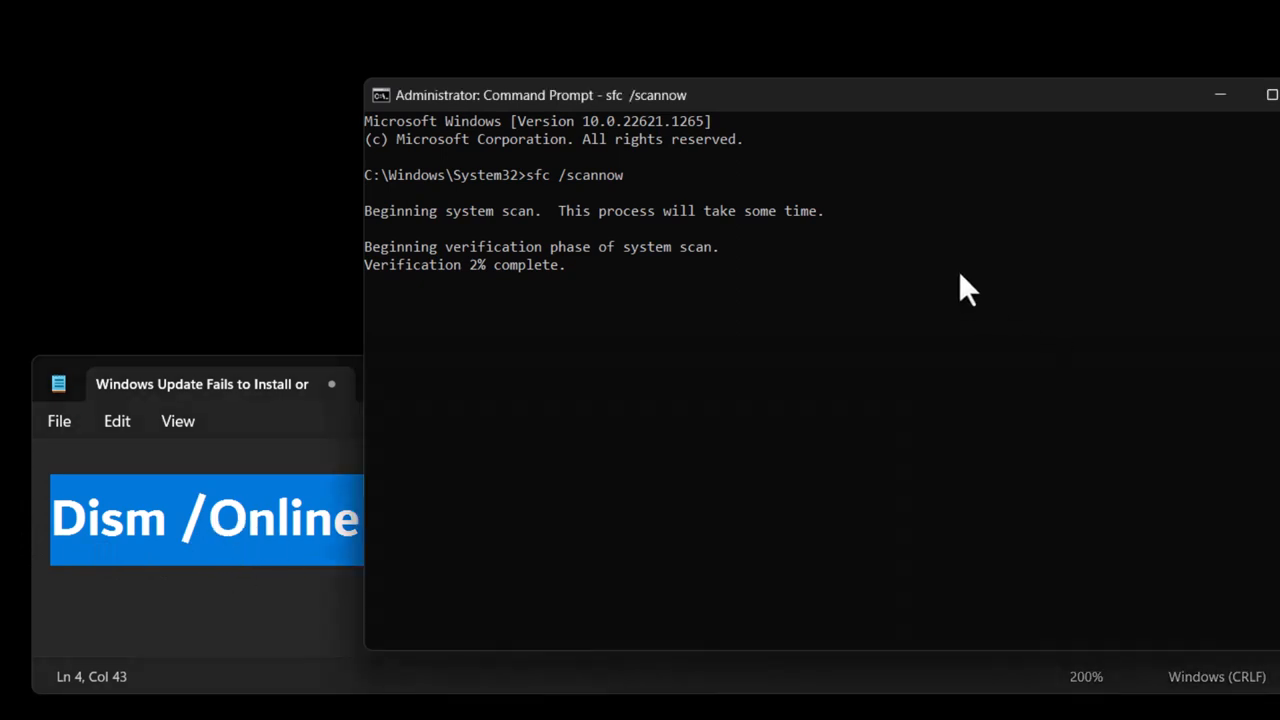
mouse_move(504, 302)
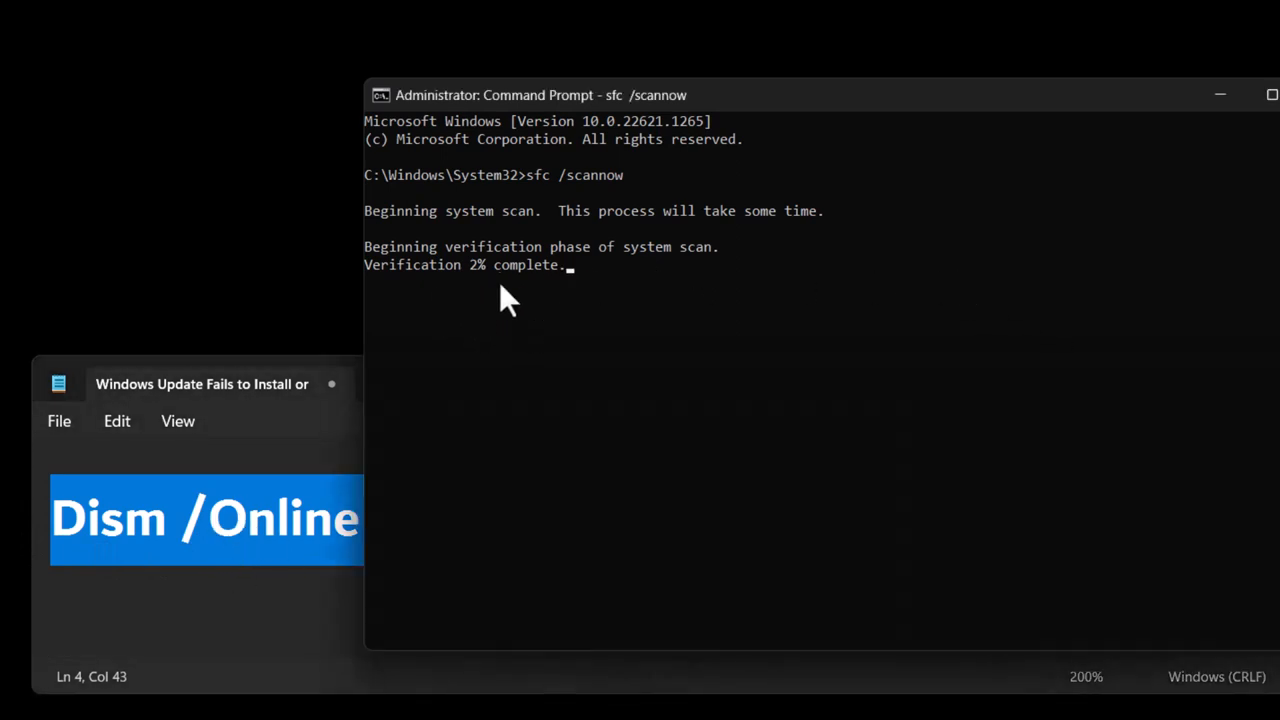
mouse_move(564, 218)
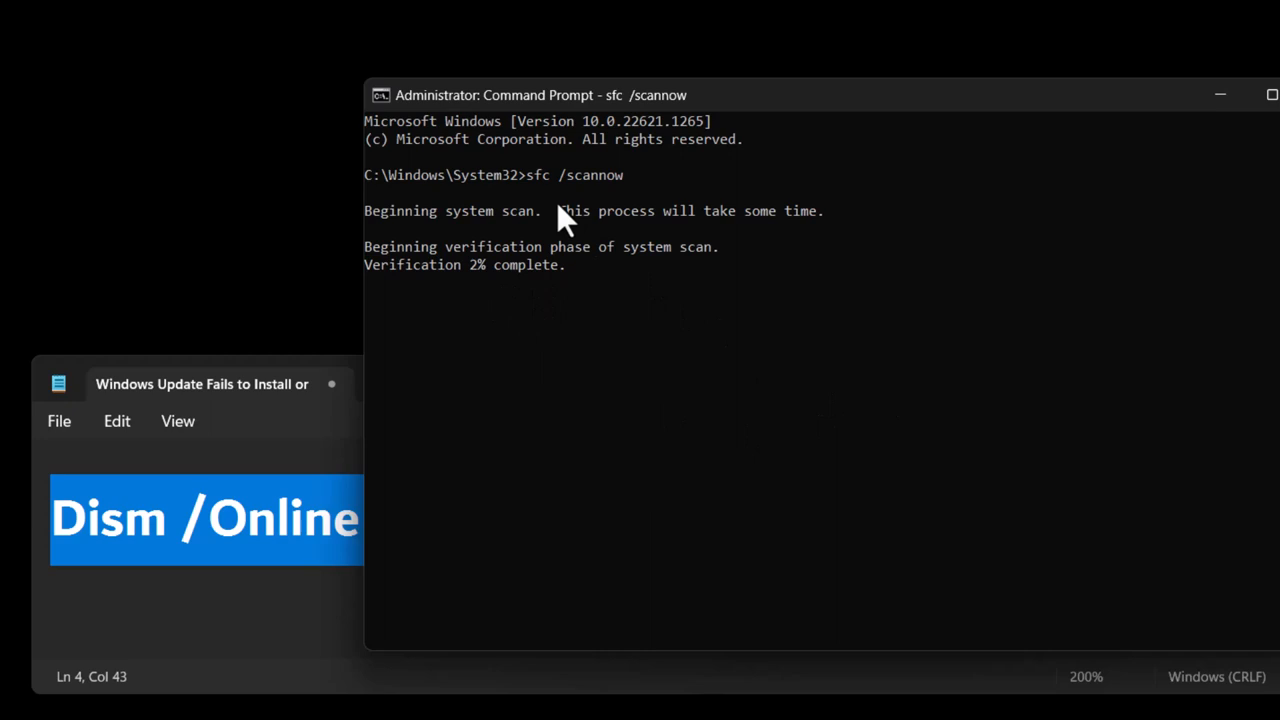
mouse_move(560, 220)
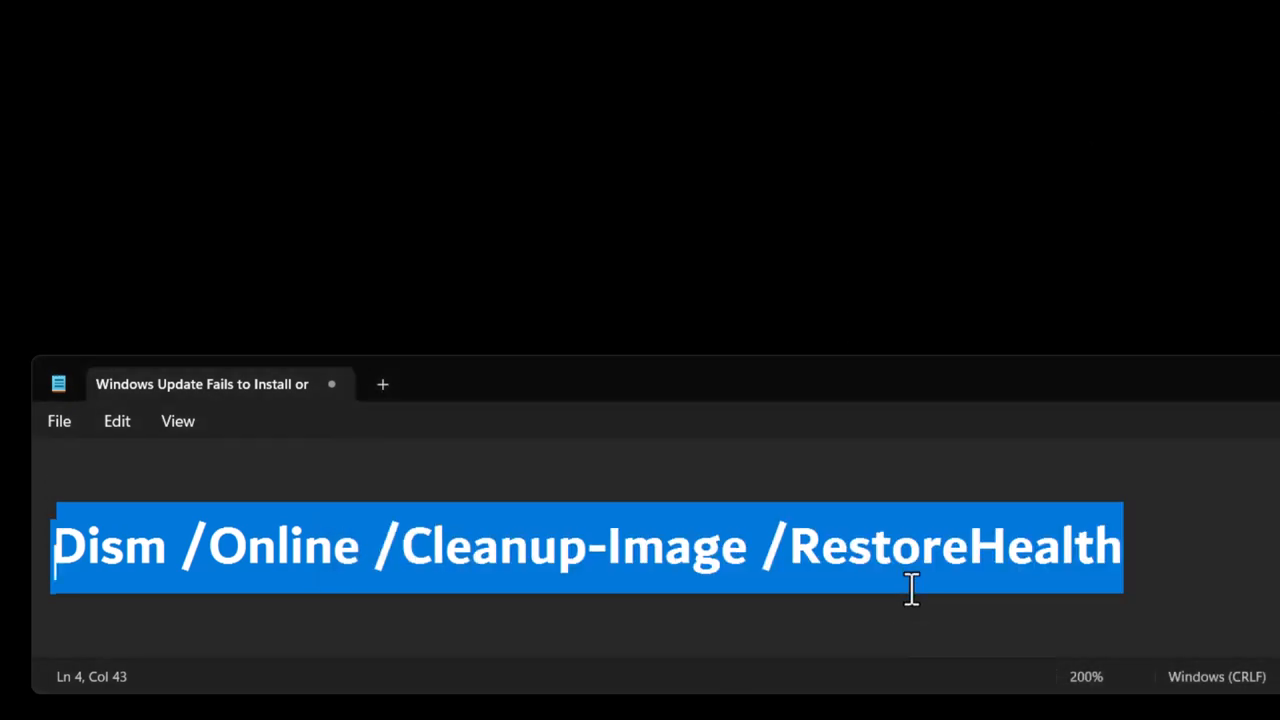
key(Super)
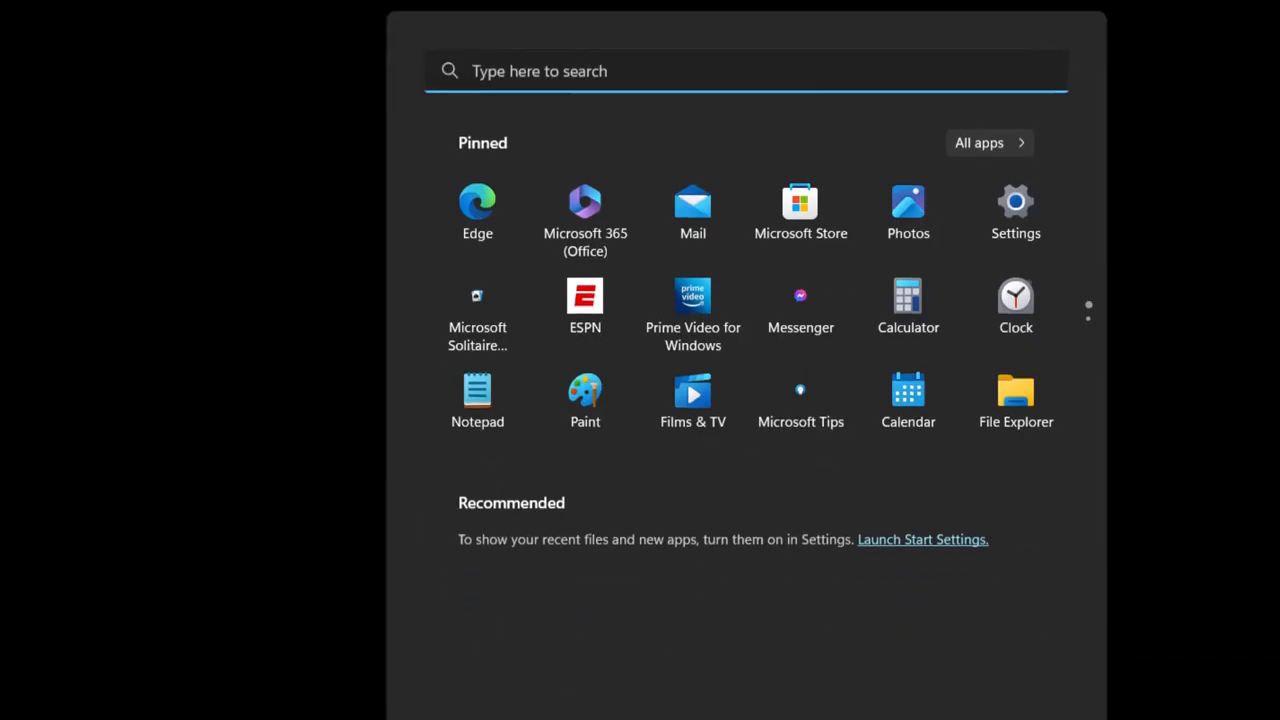